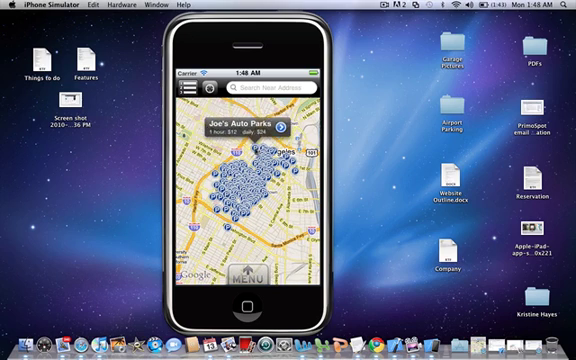
Step: Search near the address '220 hope st' to list nearby parking lots with prices
left_click(270, 99)
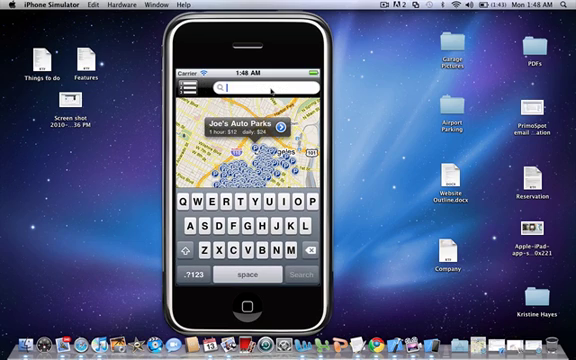
type("220 hope st")
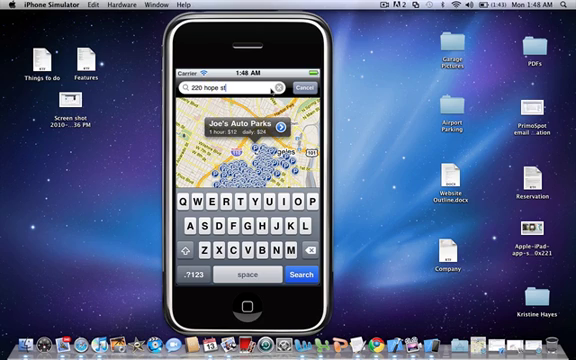
left_click(296, 272)
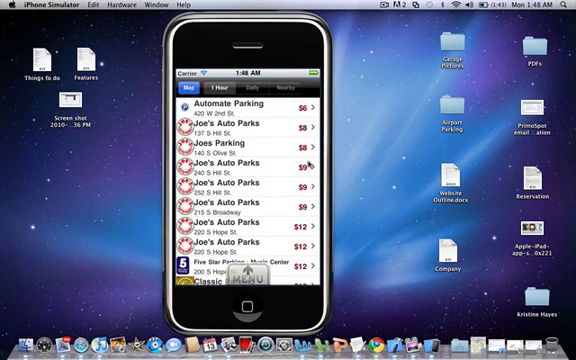
Step: View Joe's Auto Parks (220 S Hope St) rates and garage reviews, then return to the map
left_click(296, 91)
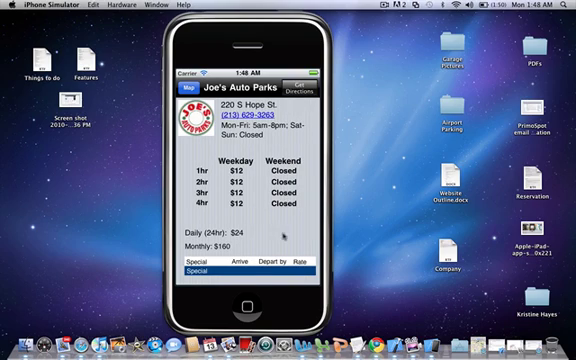
scroll("down", 3)
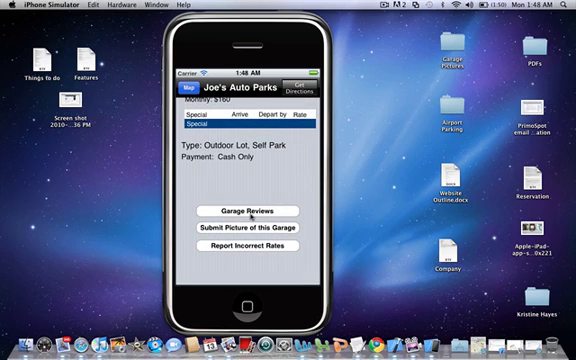
left_click(258, 212)
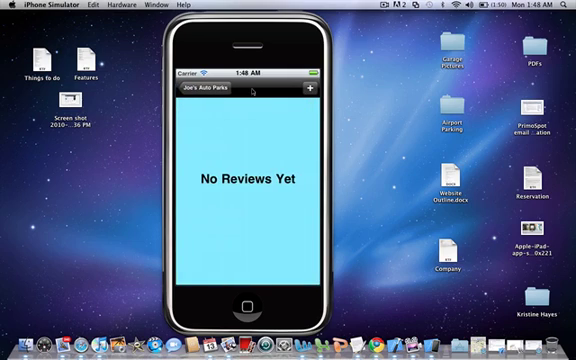
left_click(311, 89)
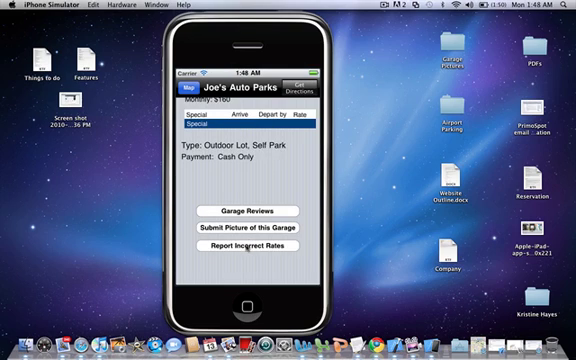
left_click(261, 245)
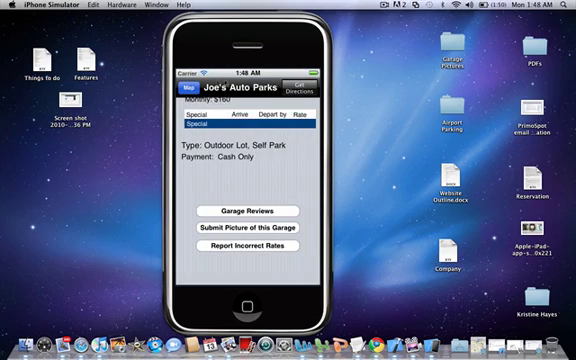
left_click(195, 90)
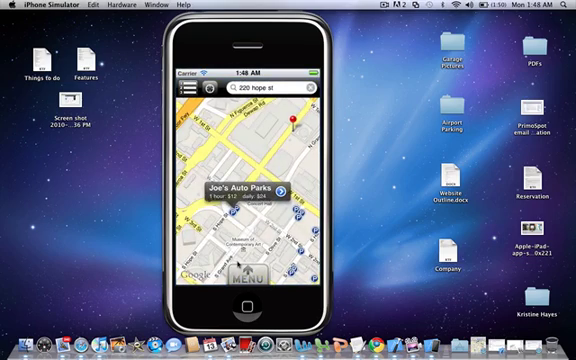
Step: Overlay the colour-coded rate zones, then the Metro stations, then gas stations on the map
left_click(251, 278)
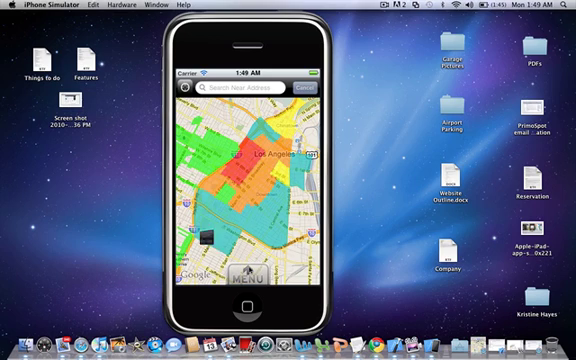
left_click(247, 272)
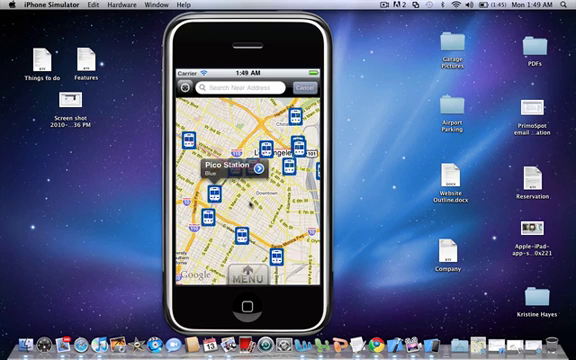
left_click(252, 278)
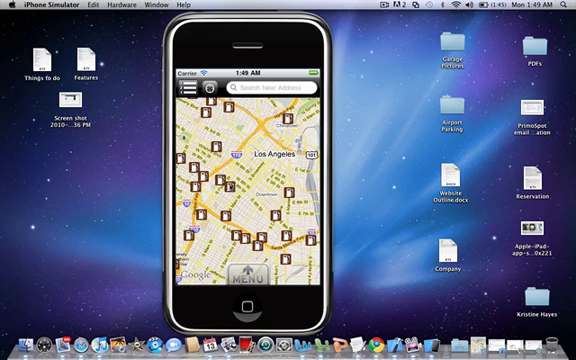
Step: Check the Shell station's $3.40 price, then browse the gas station list sorted by price
left_click(228, 168)
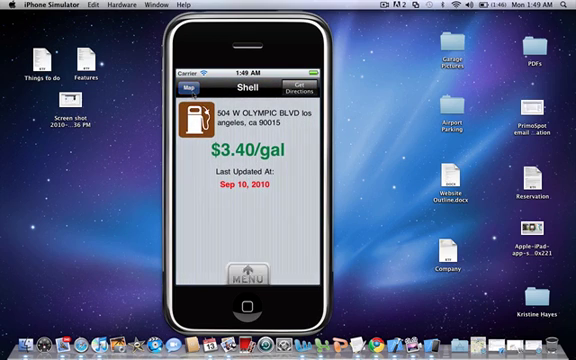
left_click(197, 81)
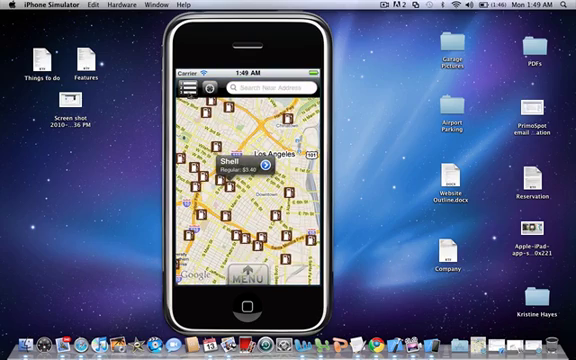
left_click(188, 95)
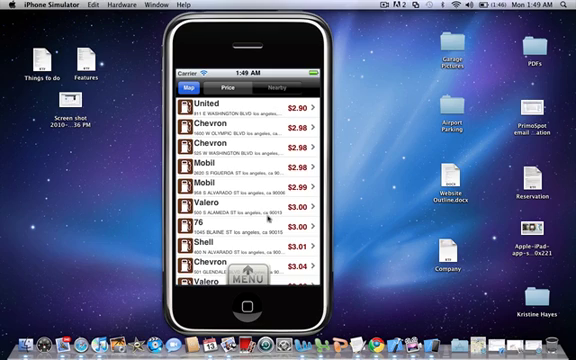
scroll("down", 3)
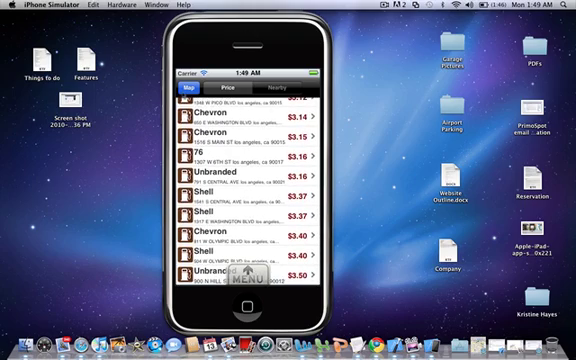
left_click(187, 94)
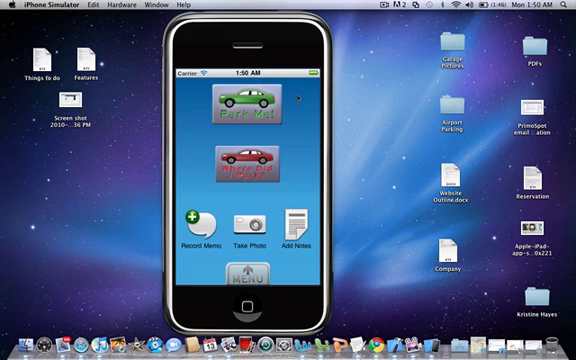
Step: Mark the car's parked position on the Standard street map and save it
left_click(240, 103)
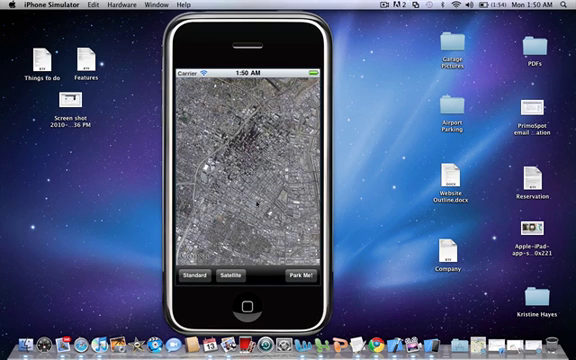
left_click(196, 277)
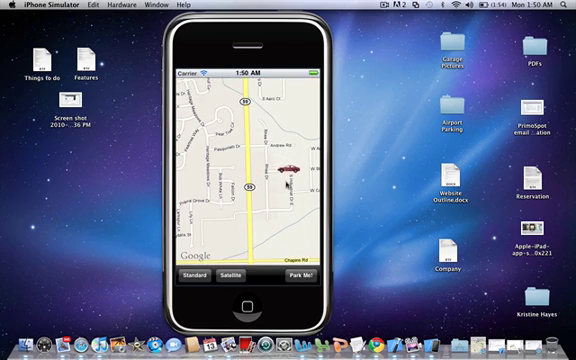
left_click(312, 278)
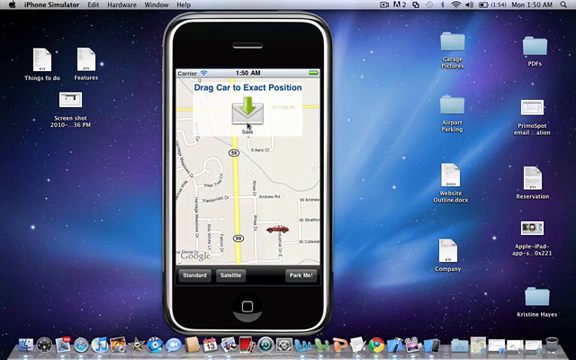
left_click(300, 278)
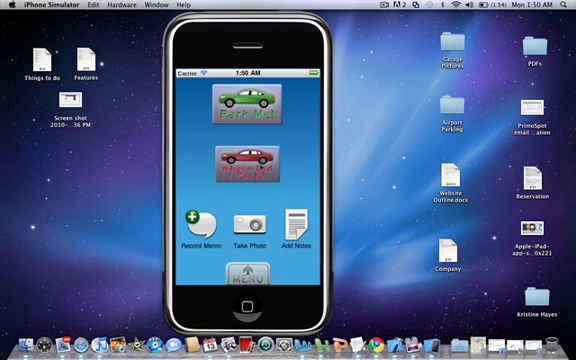
Step: View the parked car on the Find Car map, open route options, then cancel
left_click(252, 277)
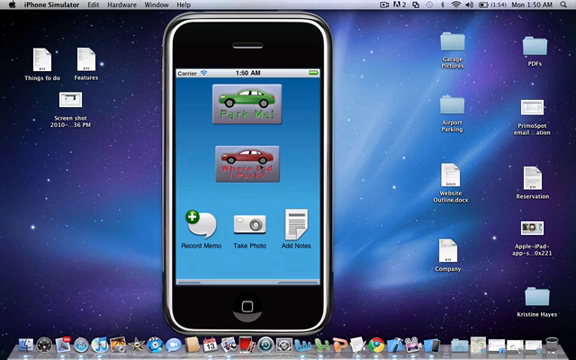
left_click(238, 170)
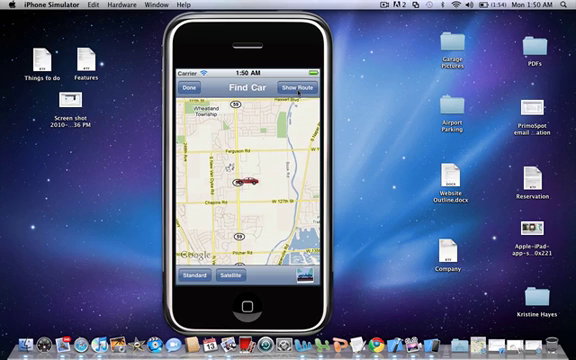
left_click(303, 92)
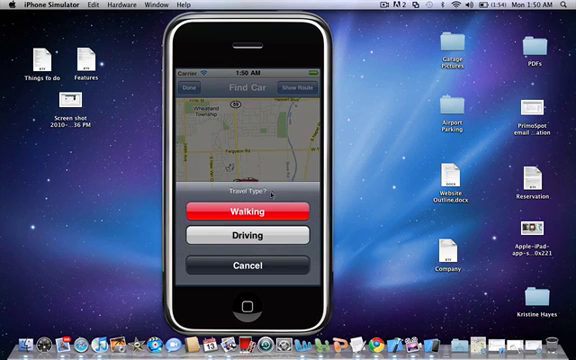
left_click(256, 211)
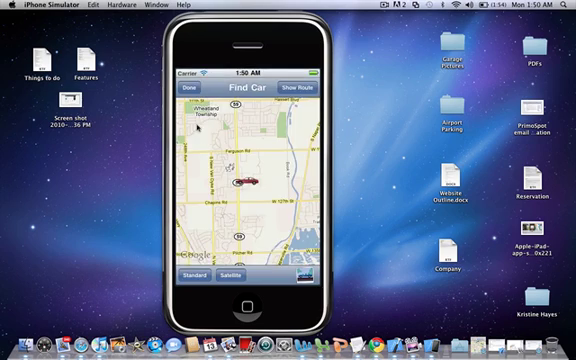
left_click(189, 92)
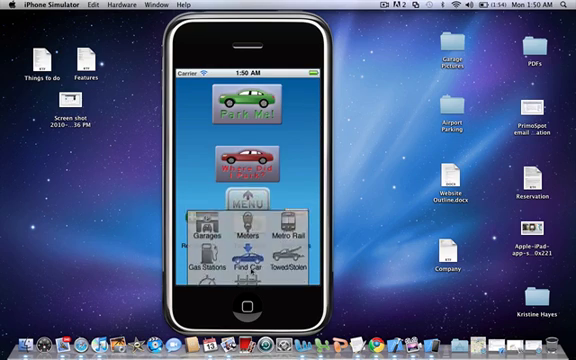
Step: Browse the Towed/Stolen rates down to the Los Angeles towing company listings
left_click(298, 267)
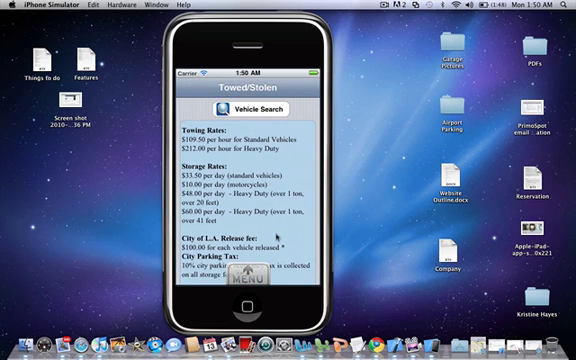
scroll("down", 3)
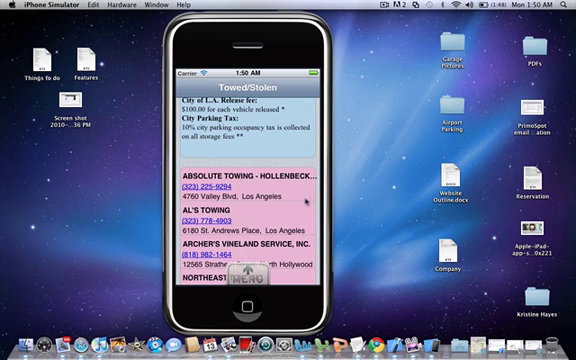
left_click(252, 286)
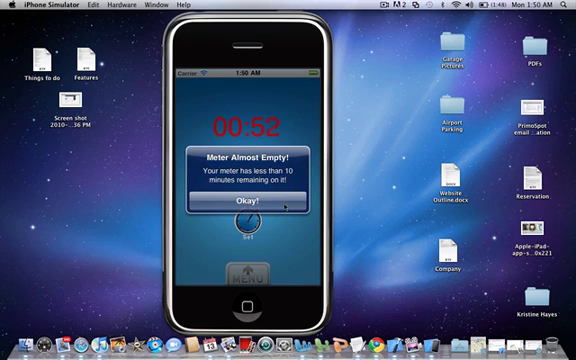
Step: Dismiss the 'Meter Almost Empty' alert with Okay! and leave the meter timer
left_click(243, 207)
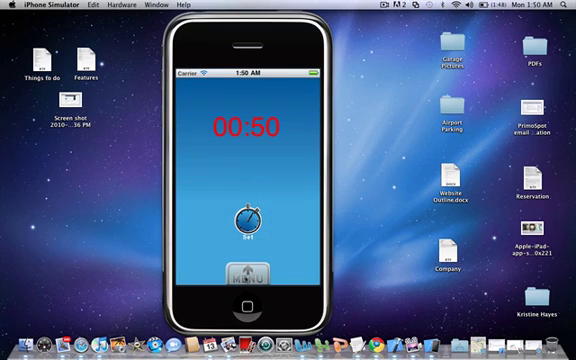
left_click(246, 277)
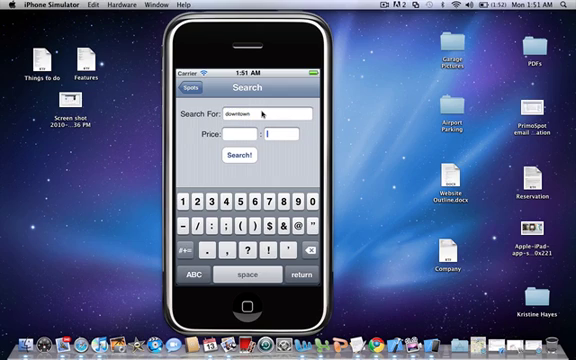
Step: Search Spots for 'downtown' with a price cap and open the shared garage storage listing
type("300")
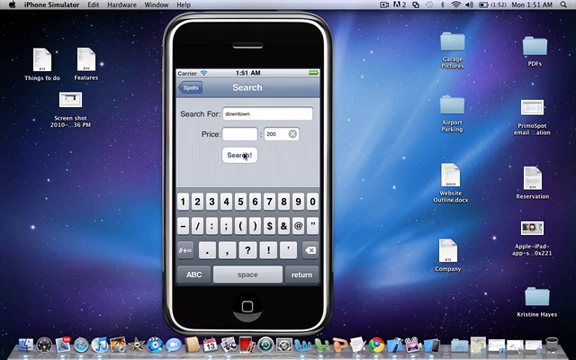
left_click(239, 155)
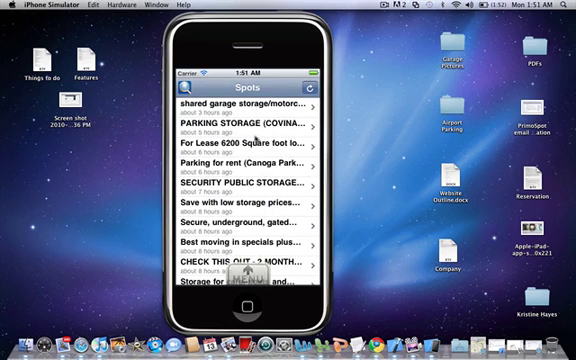
left_click(240, 106)
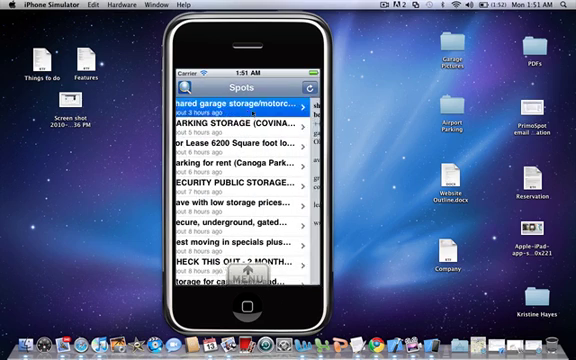
left_click(240, 105)
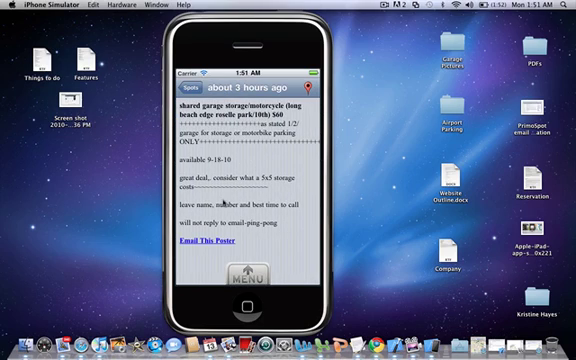